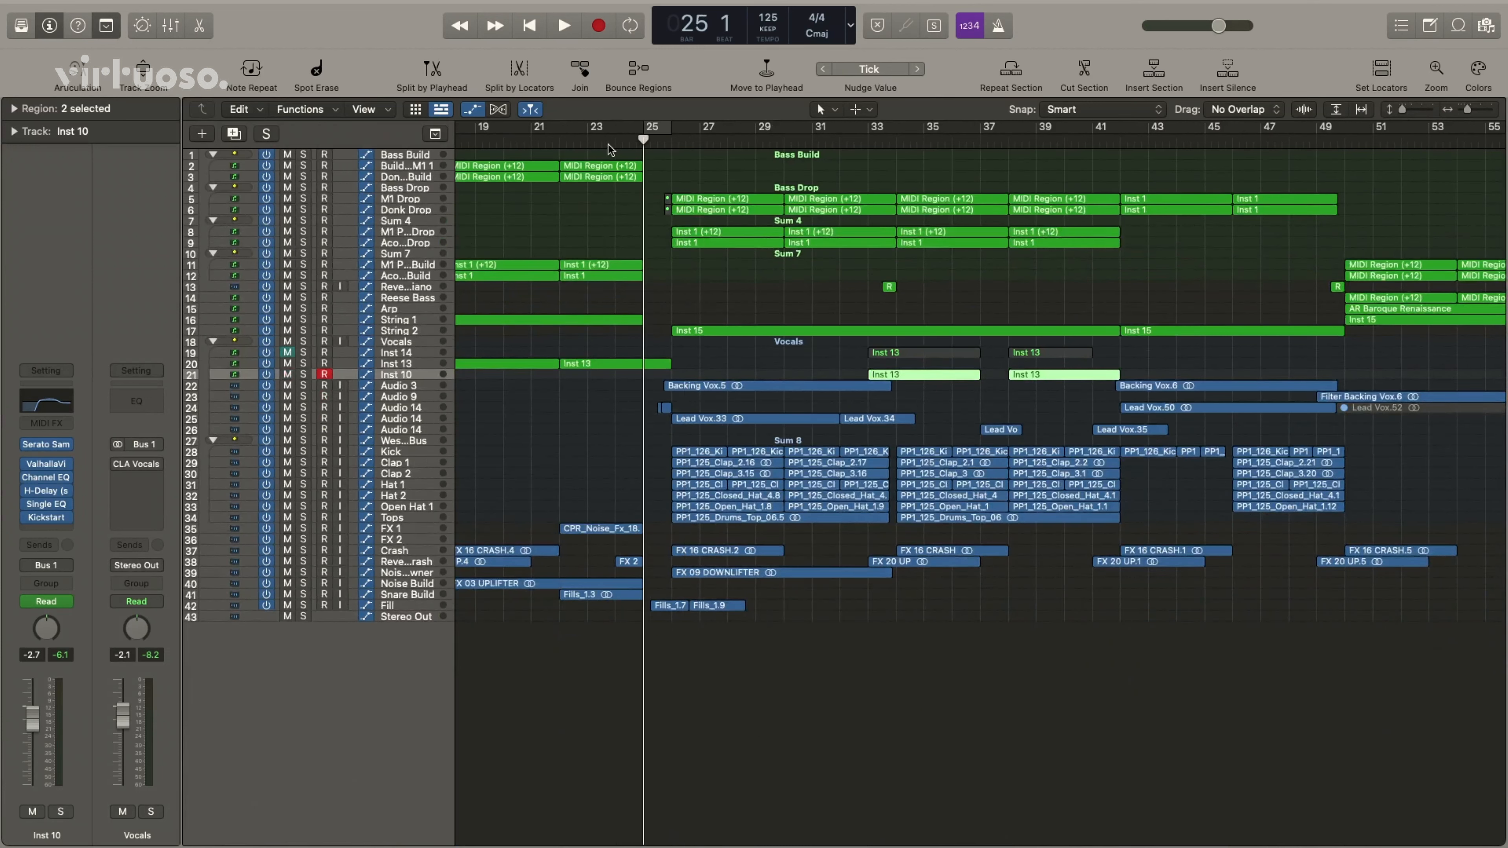
Start playback and lower the Inst 10 volume fader to -1.3 dB while it plays
click(562, 25)
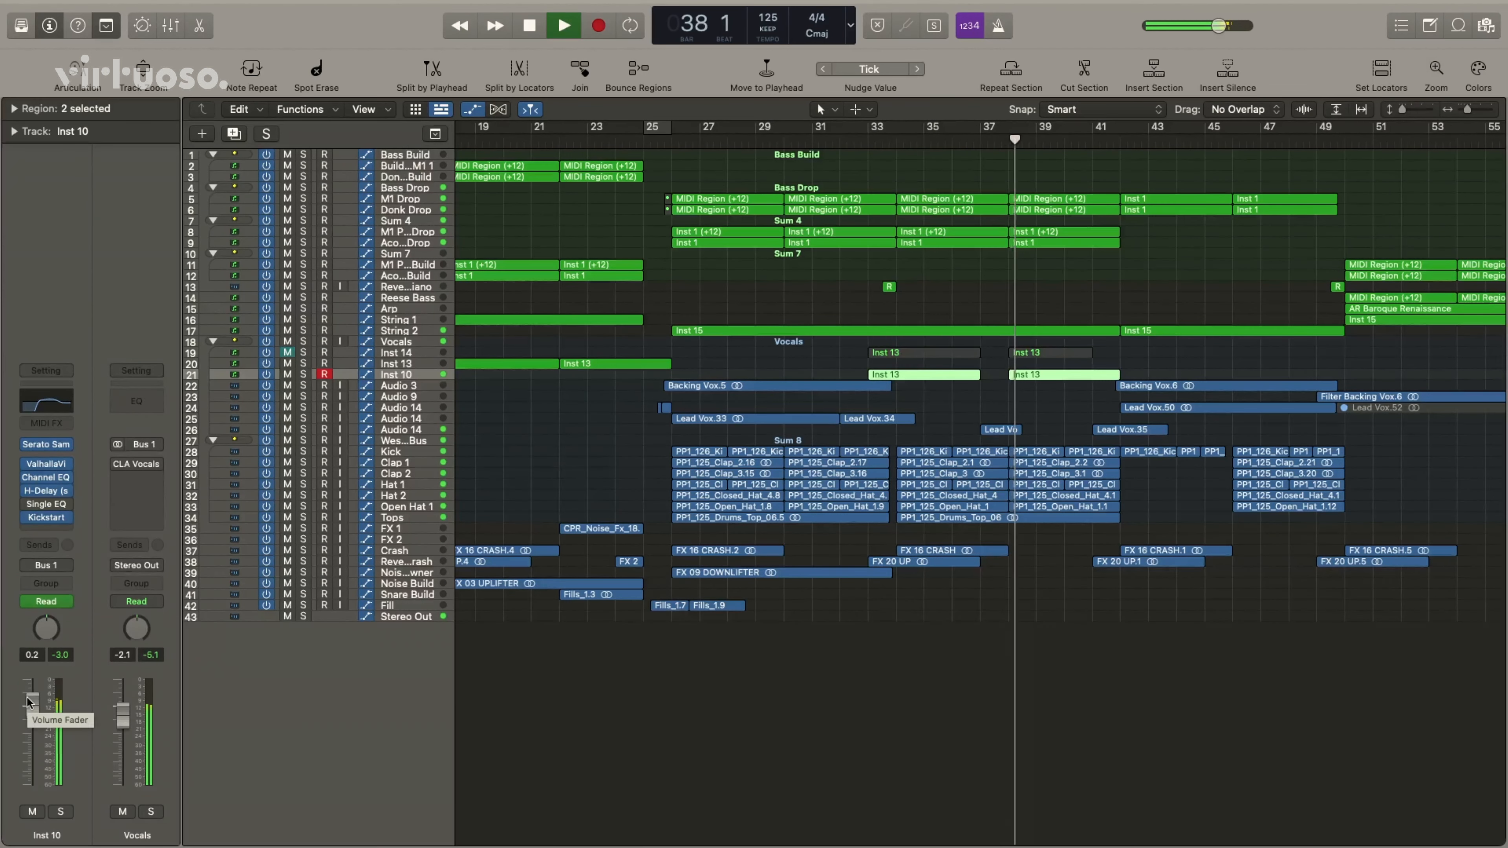
drag(29, 697, 32, 714)
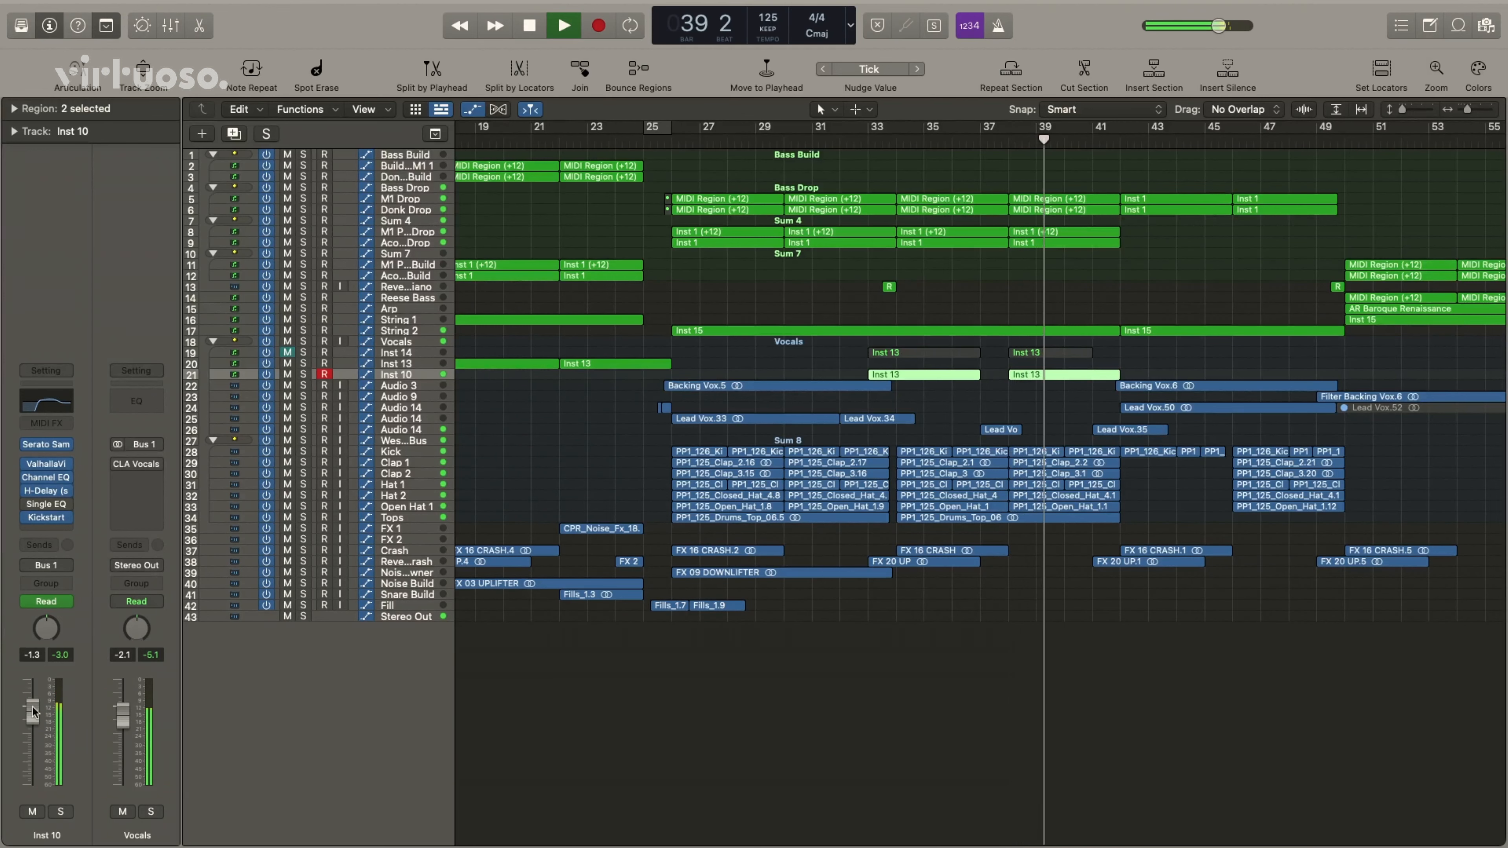
scroll(right, 3)
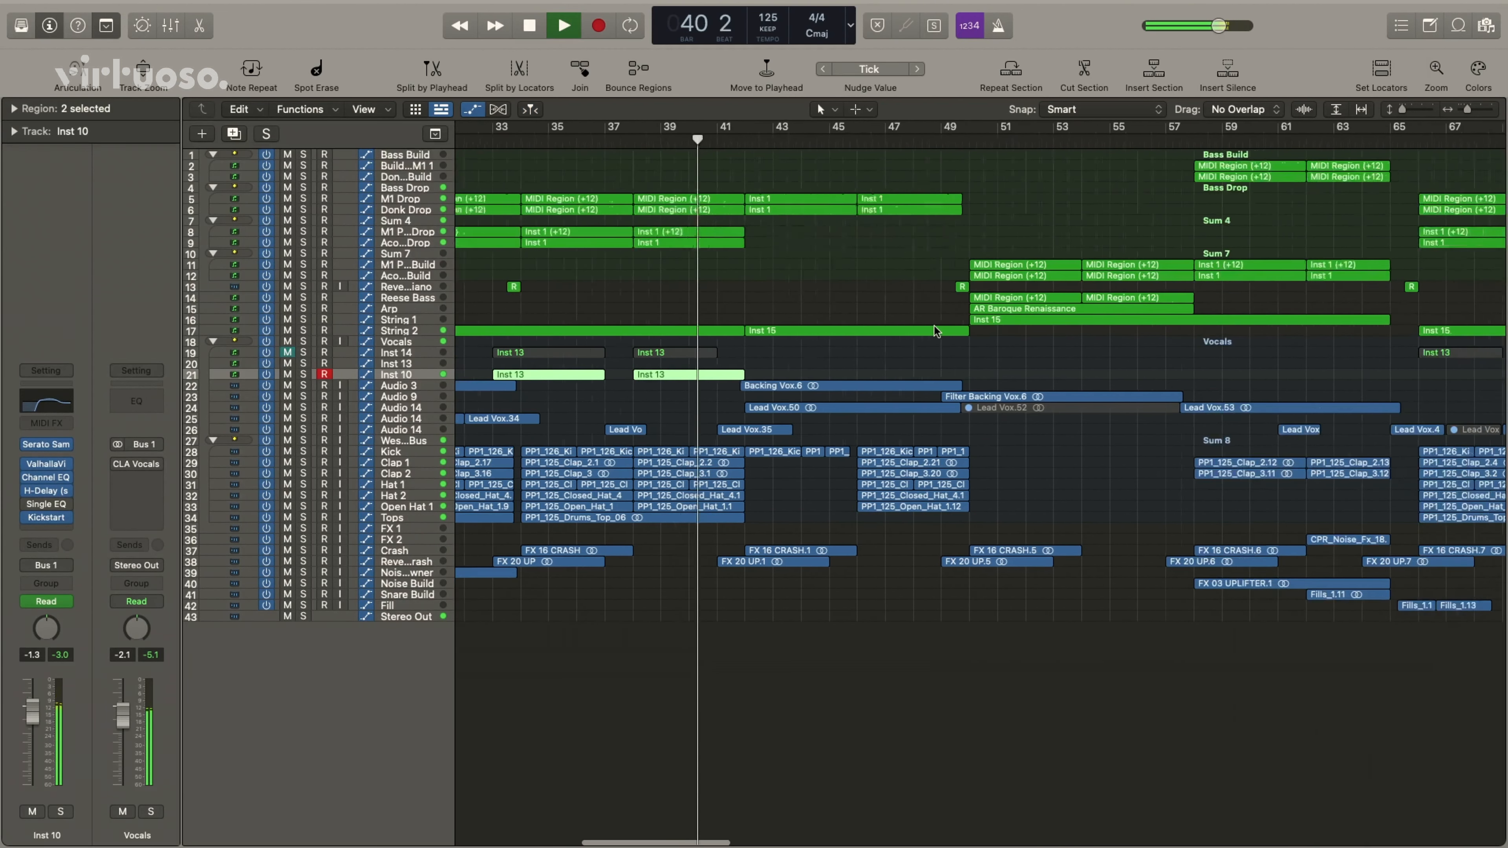